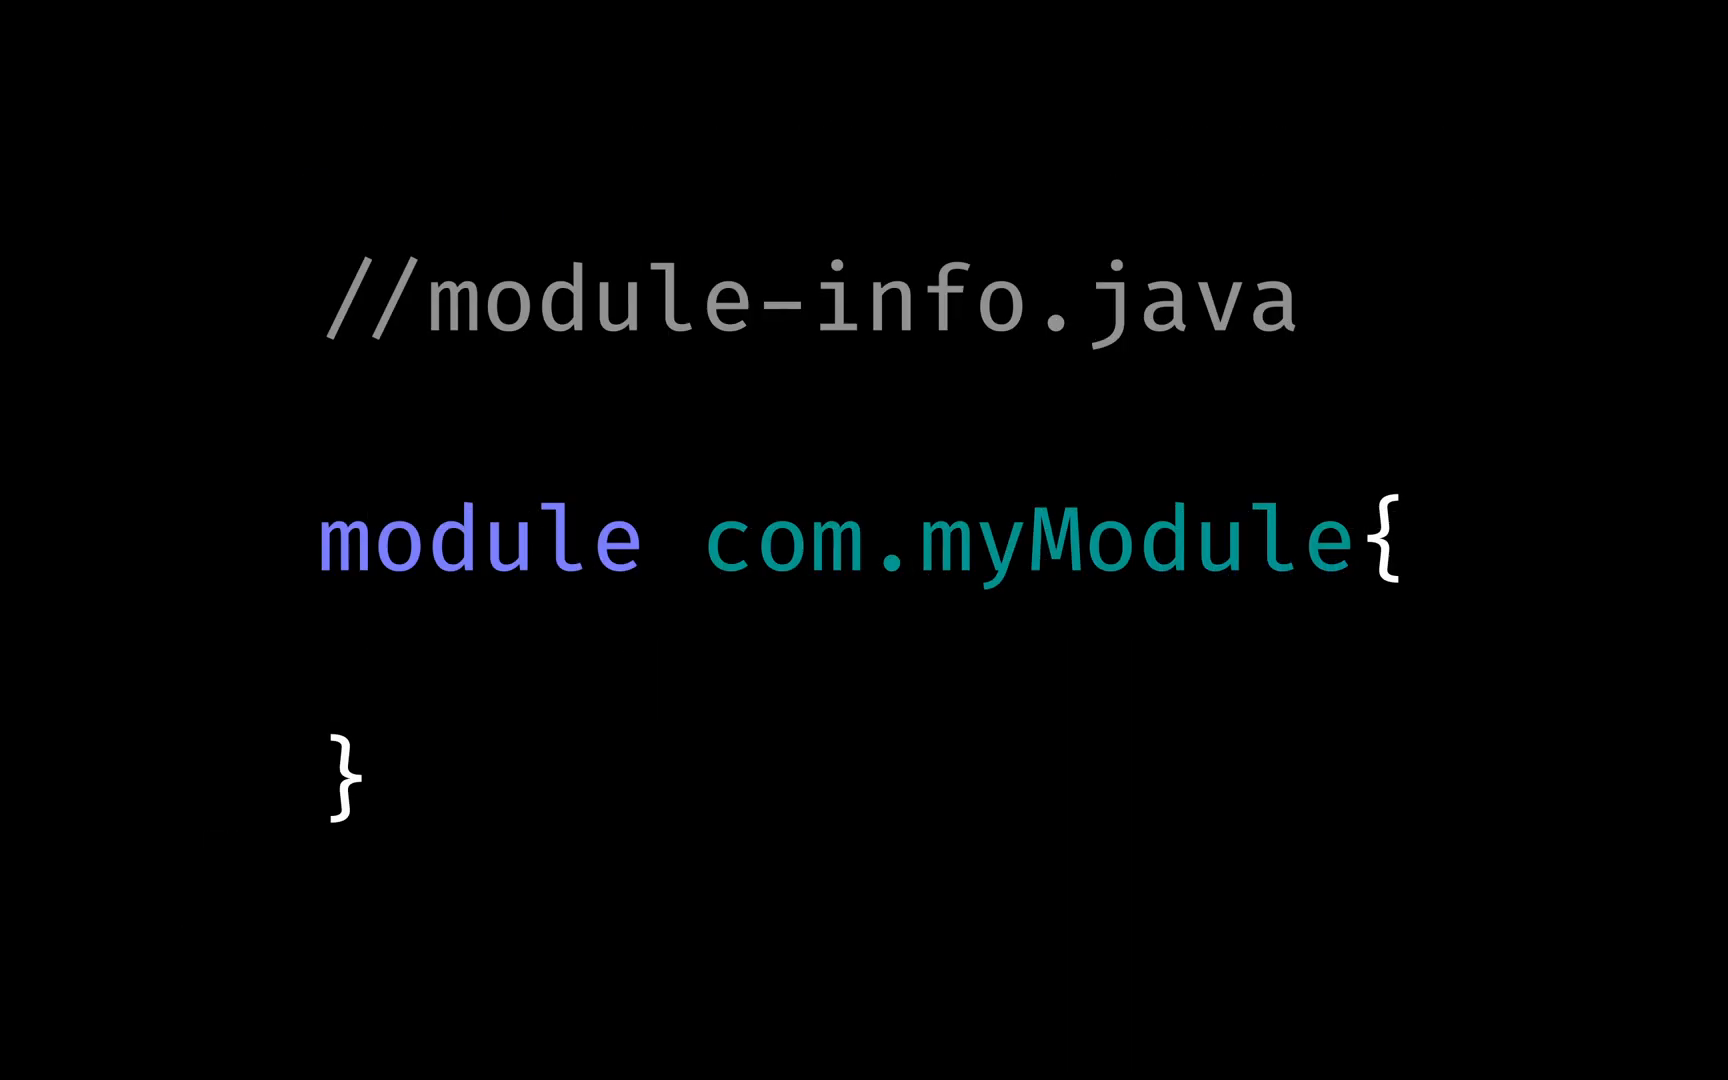
text(exports com.myPackage)
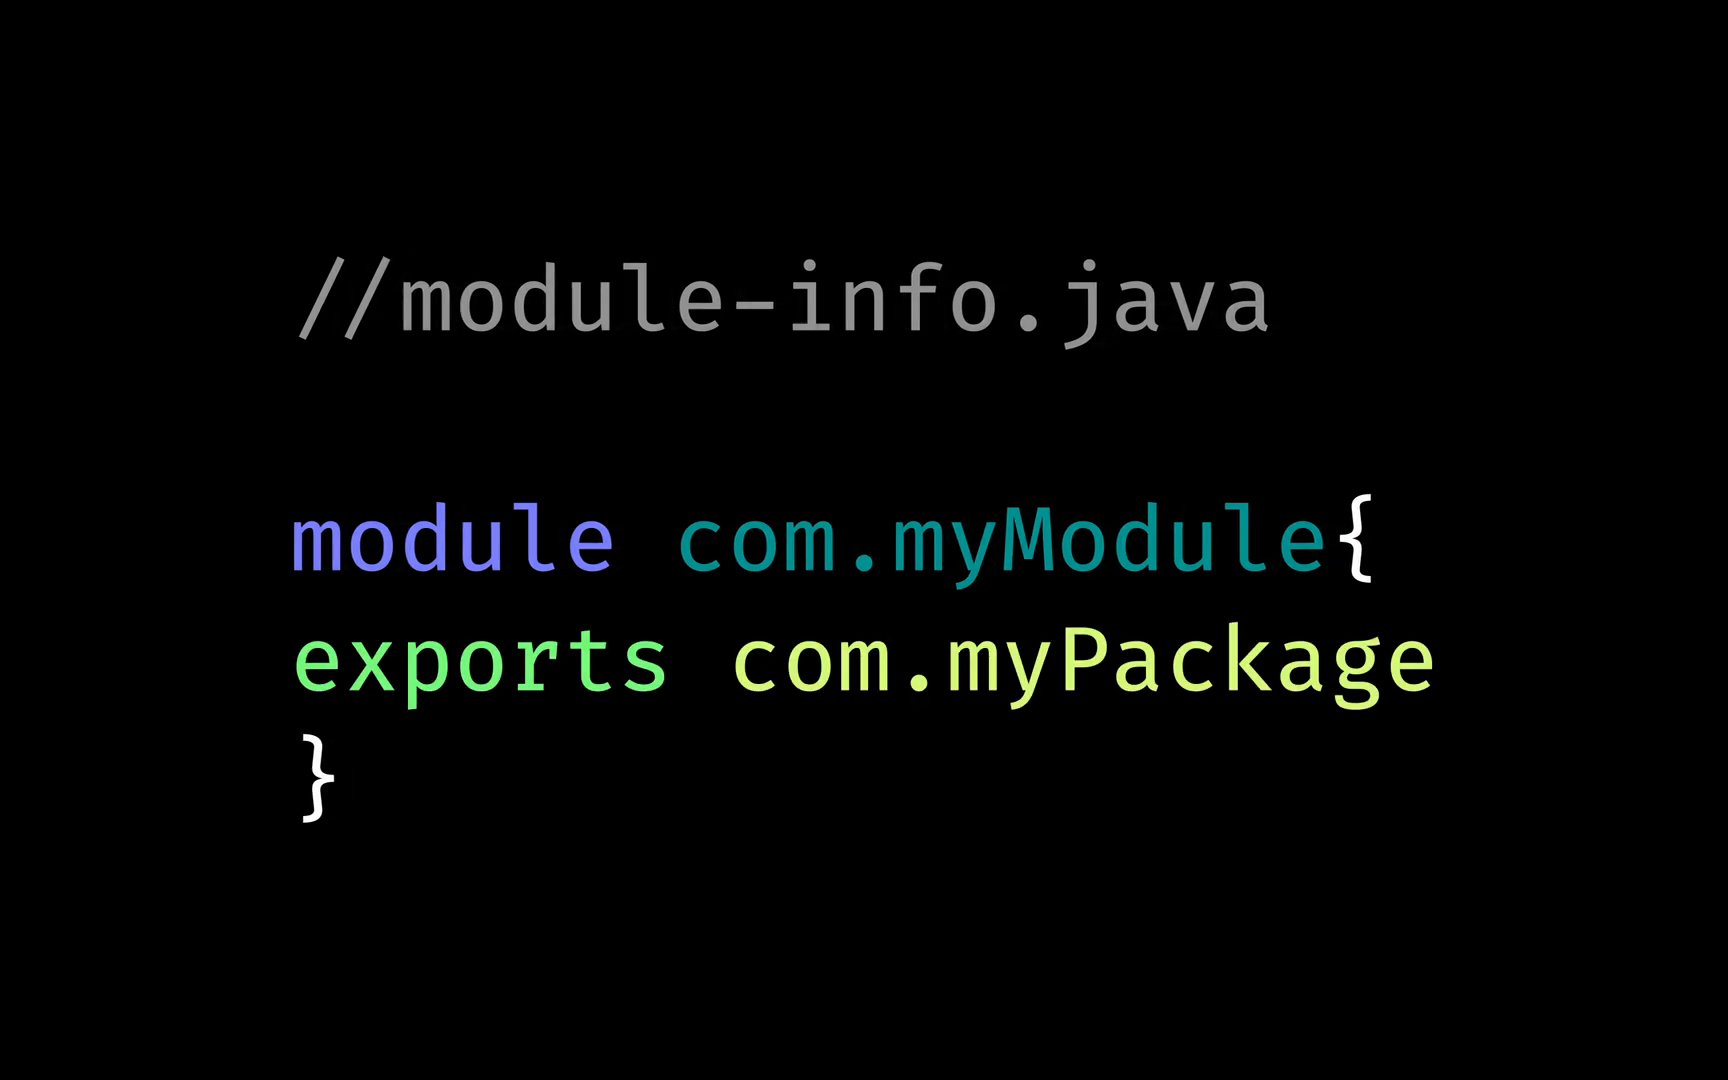